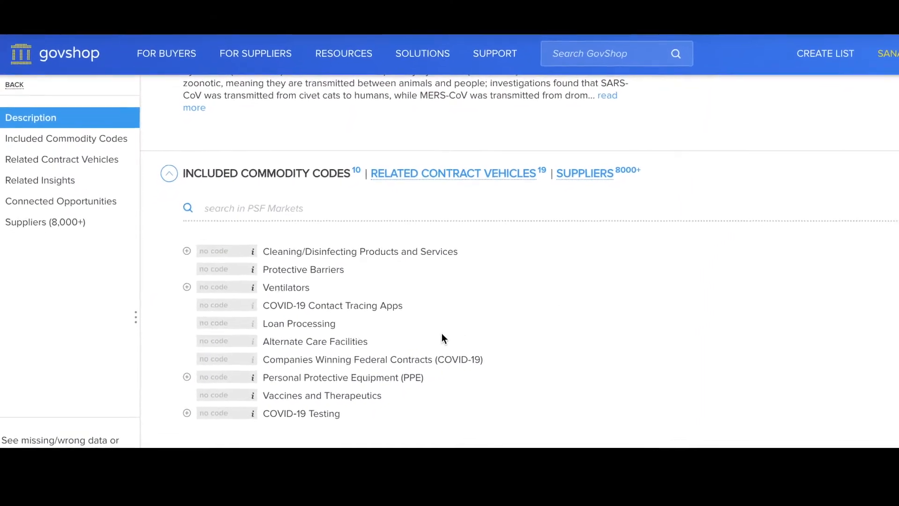
- Scroll the COVID-19 Testing page down to its included commodity codes list
{"action": "scroll", "scroll_direction": "down", "scroll_amount": 3}
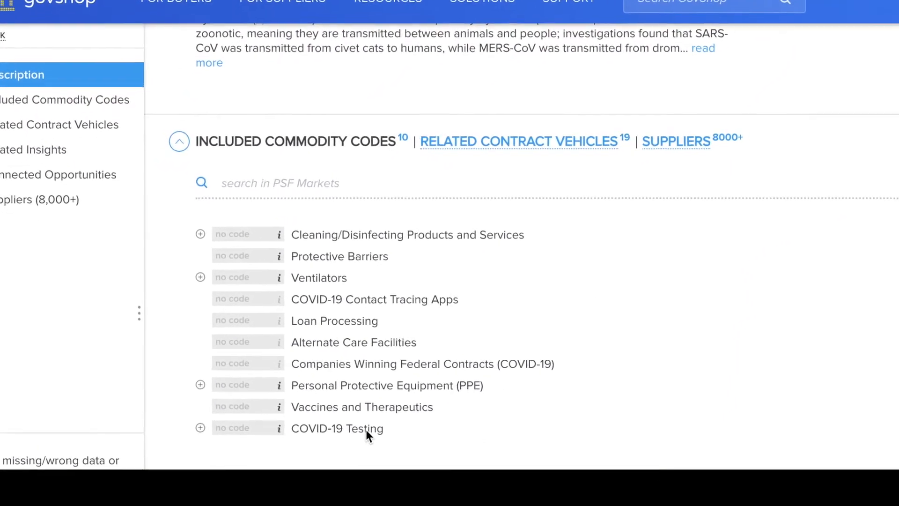
{"action": "scroll", "scroll_direction": "down", "scroll_amount": 3}
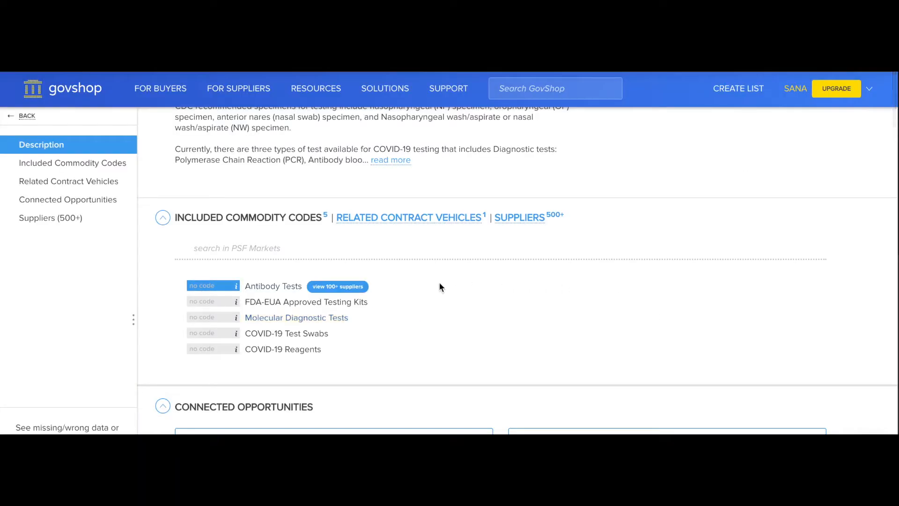
{"action": "mouse_move", "coordinate": [273, 287]}
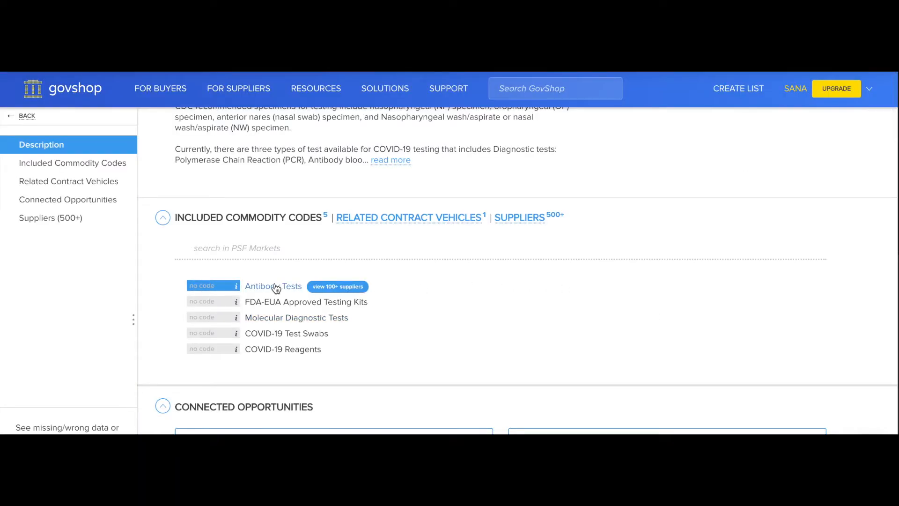
- Open the Antibody Tests commodity code page and view its Suppliers (100+) section
{"action": "left_click", "coordinate": [273, 287]}
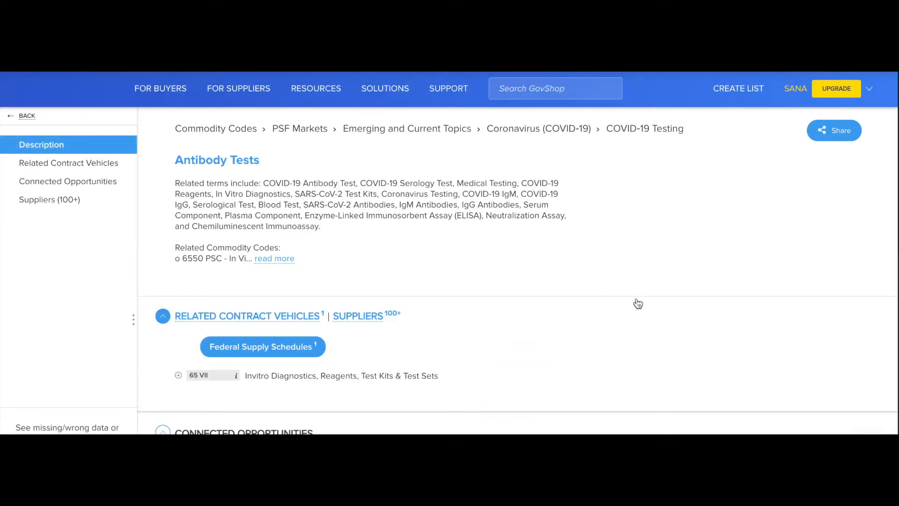
{"action": "scroll", "scroll_direction": "down", "scroll_amount": 3}
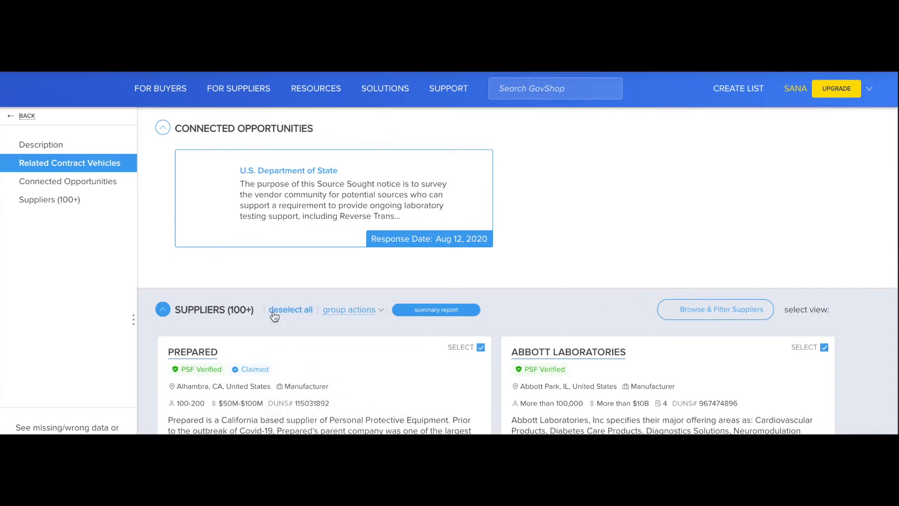
- Generate a Commodity Code Summary Report titled 'Antibody Test' covering 141 suppliers
{"action": "scroll", "scroll_direction": "down", "scroll_amount": 3}
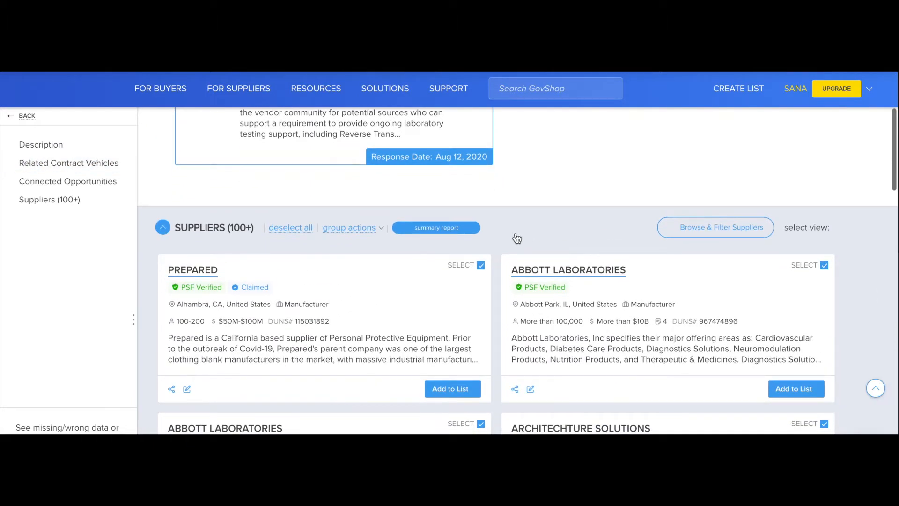
{"action": "mouse_move", "coordinate": [458, 233]}
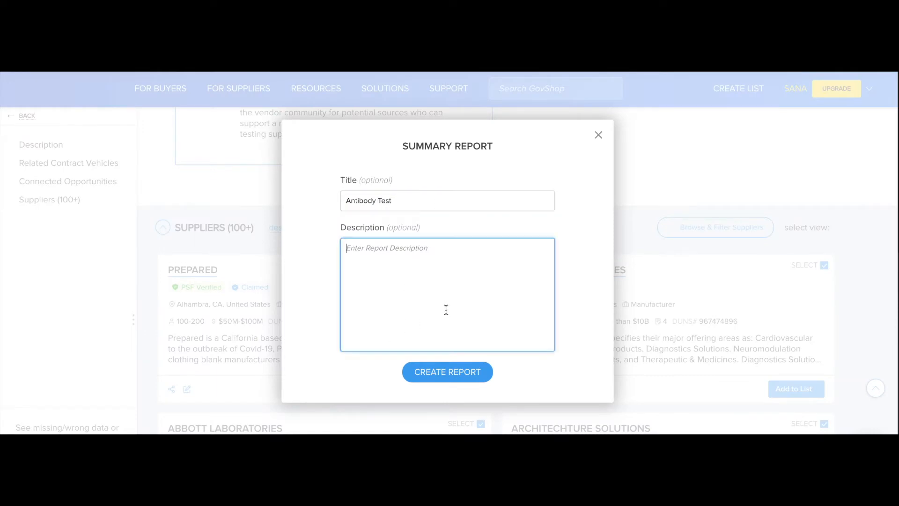
{"action": "left_click", "coordinate": [447, 372]}
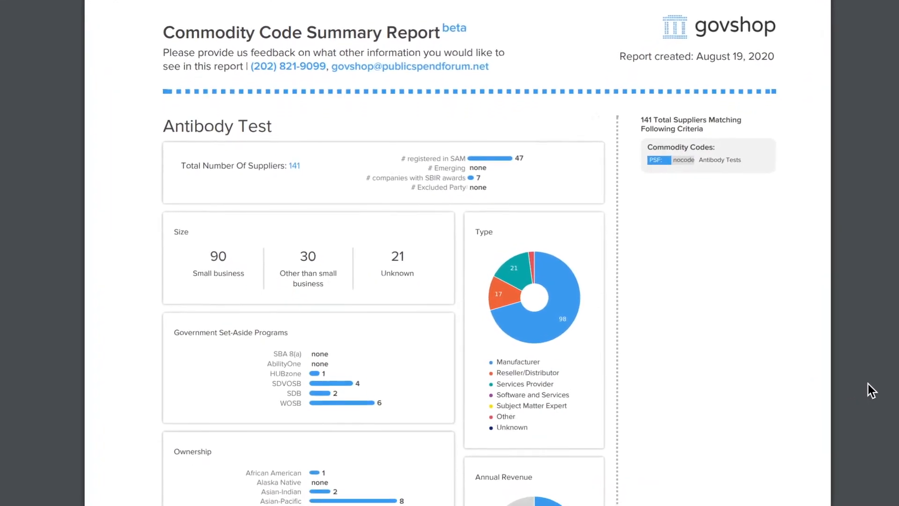
{"action": "scroll", "scroll_direction": "down", "scroll_amount": 3}
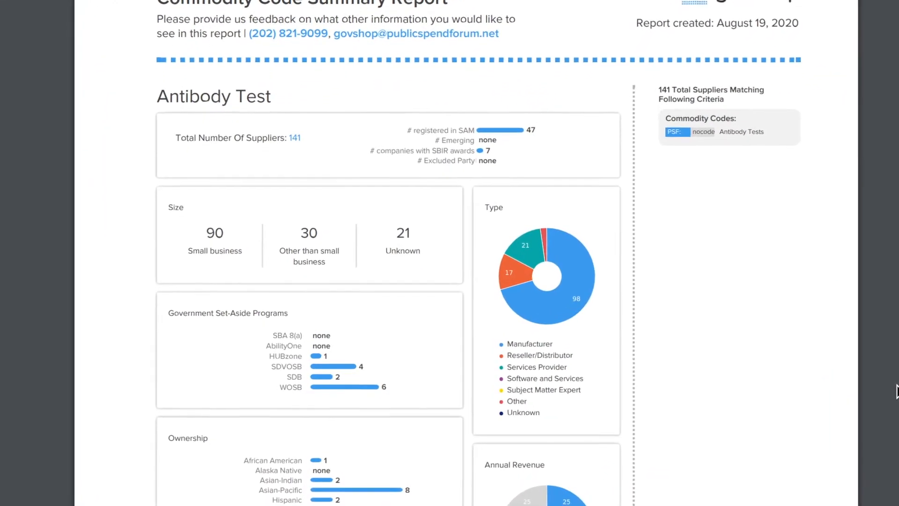
{"action": "scroll", "scroll_direction": "down", "scroll_amount": 3}
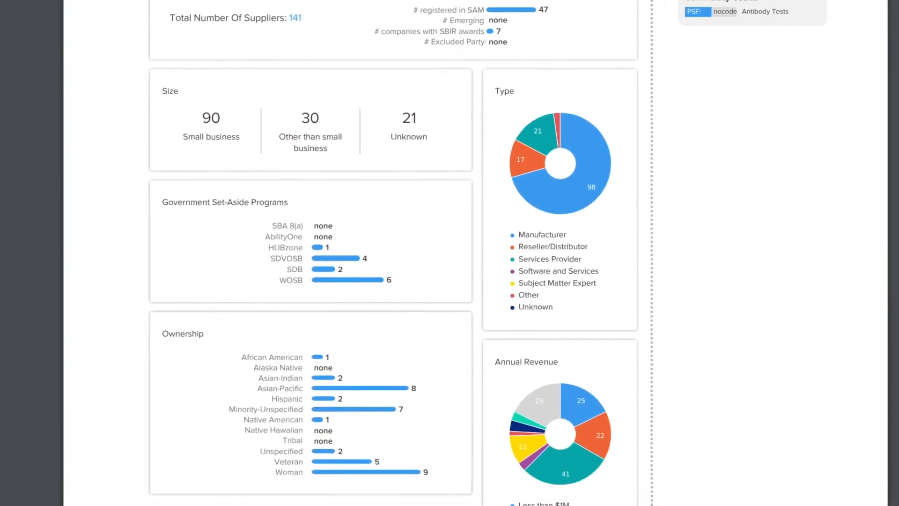
{"action": "scroll", "scroll_direction": "down", "scroll_amount": 3}
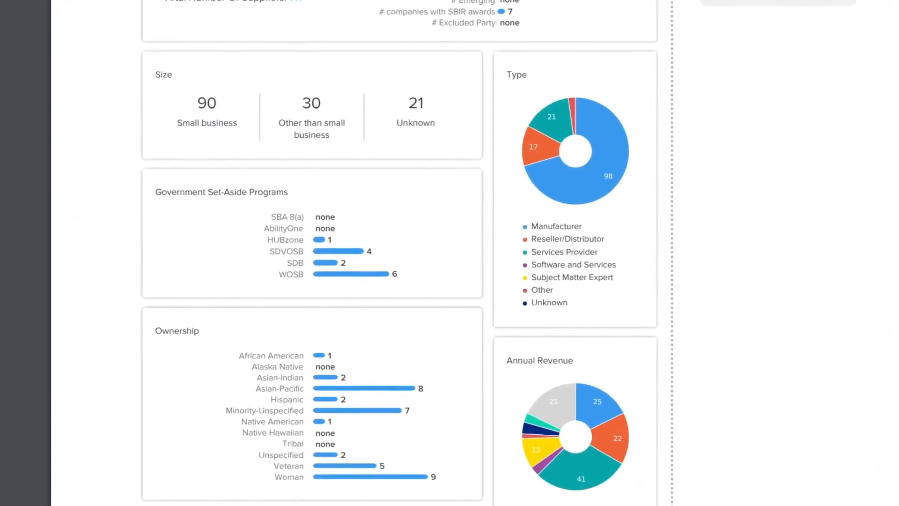
{"action": "scroll", "scroll_direction": "down", "scroll_amount": 3}
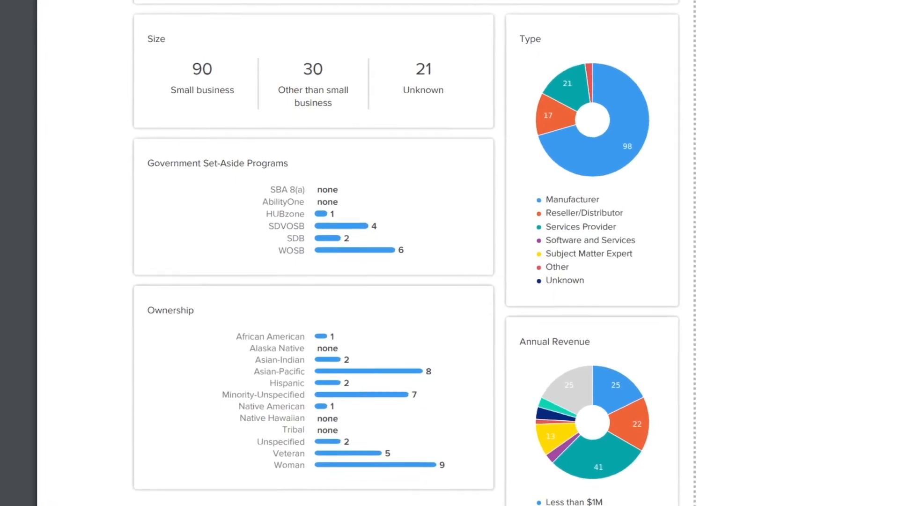
{"action": "scroll", "scroll_direction": "down", "scroll_amount": 3}
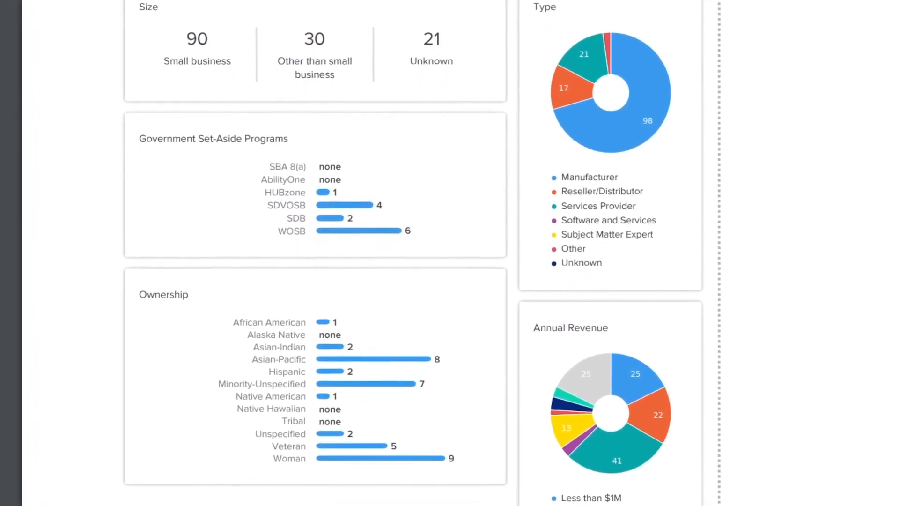
{"action": "scroll", "scroll_direction": "down", "scroll_amount": 3}
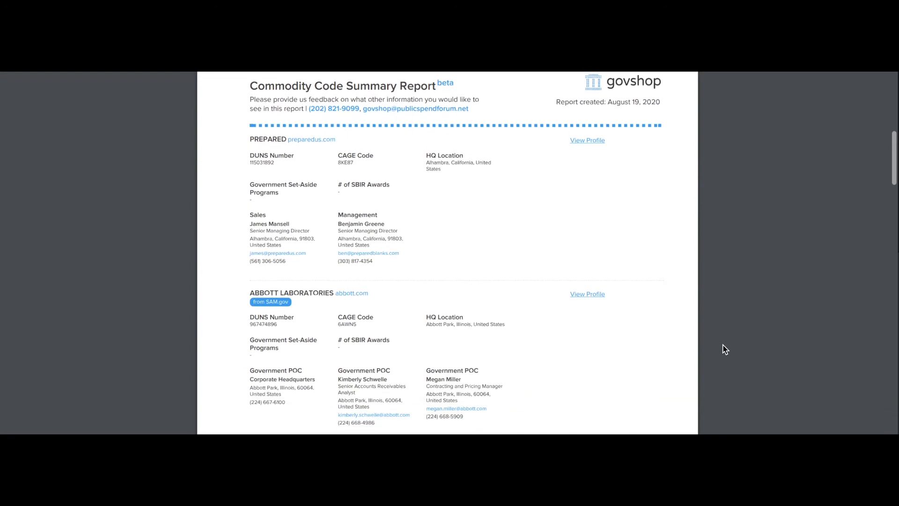
{"action": "scroll", "scroll_direction": "down", "scroll_amount": 3}
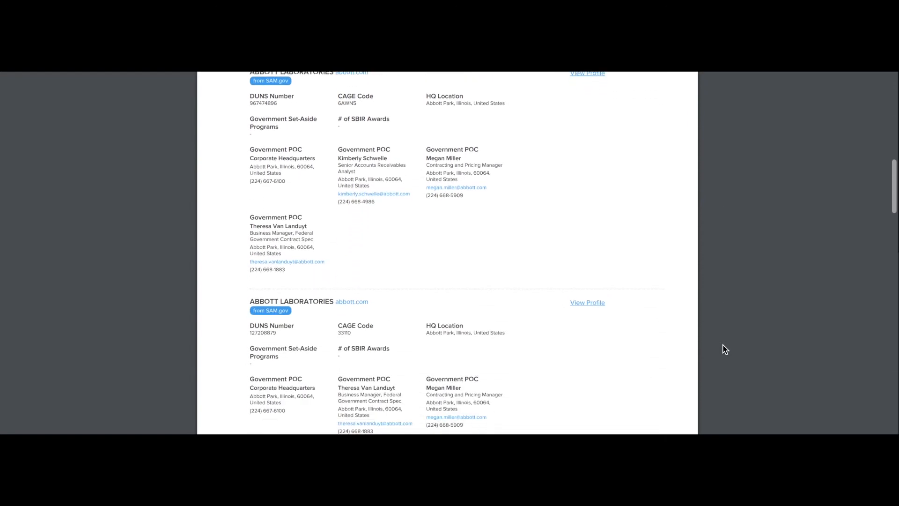
{"action": "scroll", "scroll_direction": "down", "scroll_amount": 3}
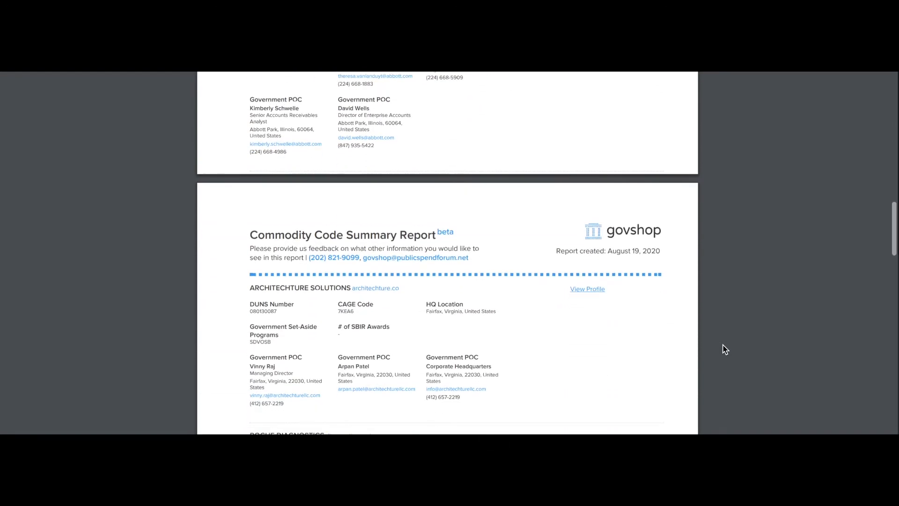